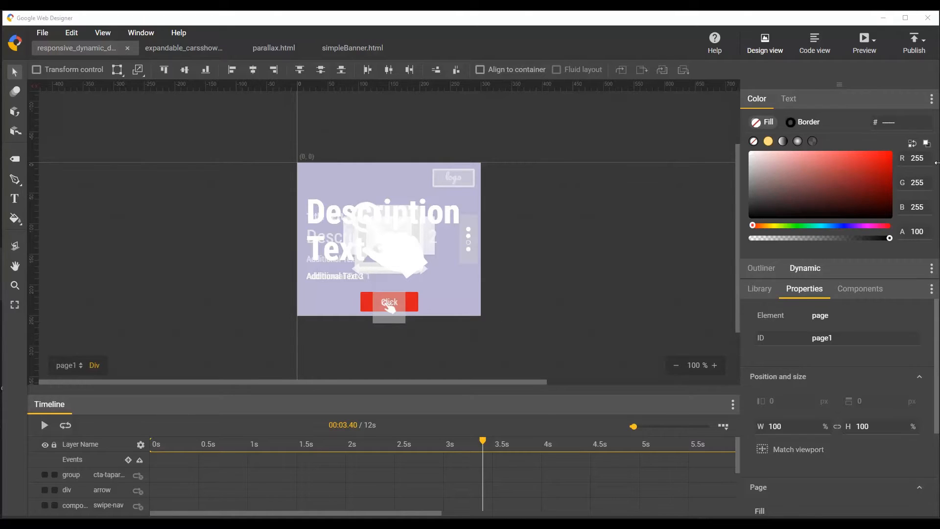
Preview the responsive dynamic ad in Chrome across all 18 sizes with sample_01 data
left_click(876, 42)
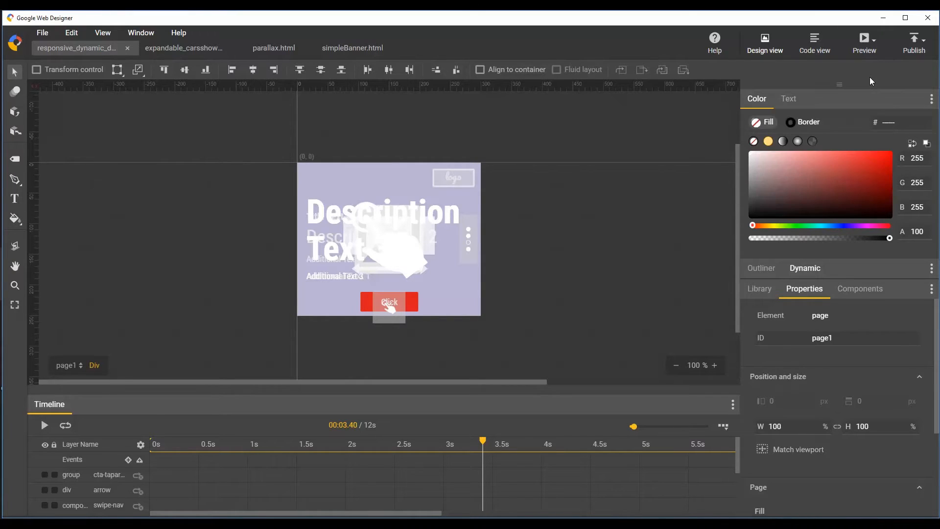
left_click(864, 41)
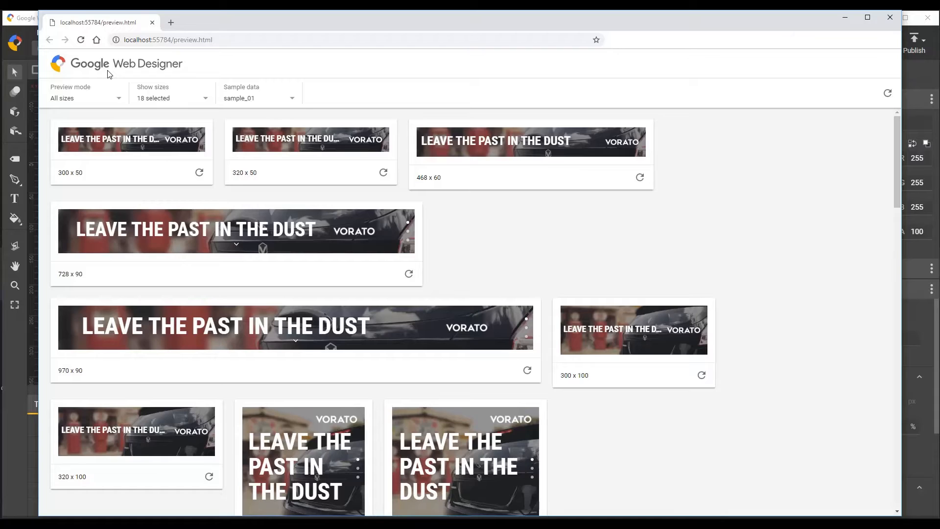
mouse_move(148, 76)
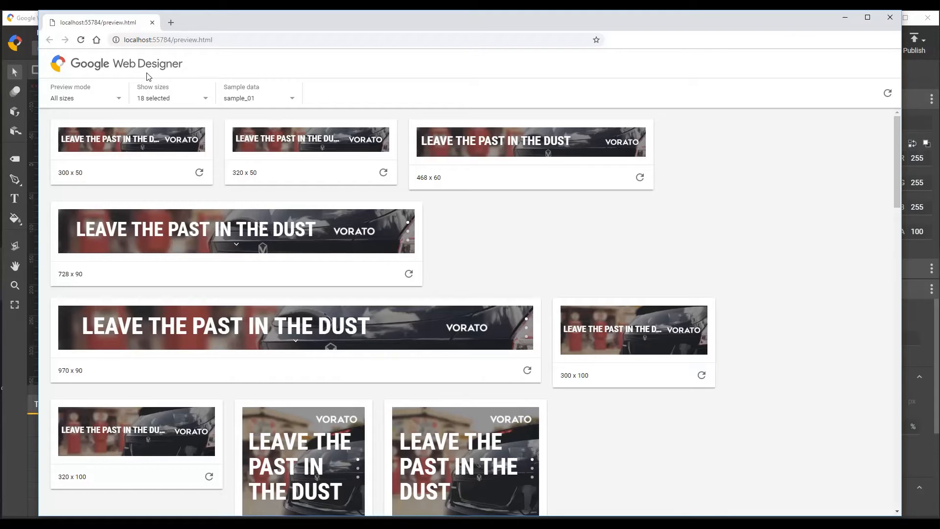
Use Standard responsive viewports and relaunch the preview, now showing seven sizes
left_click(171, 98)
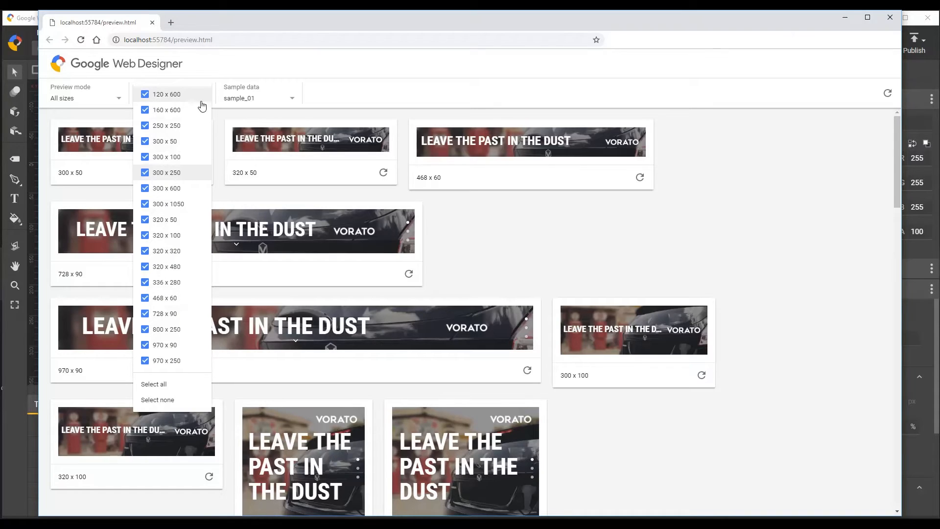
mouse_move(174, 234)
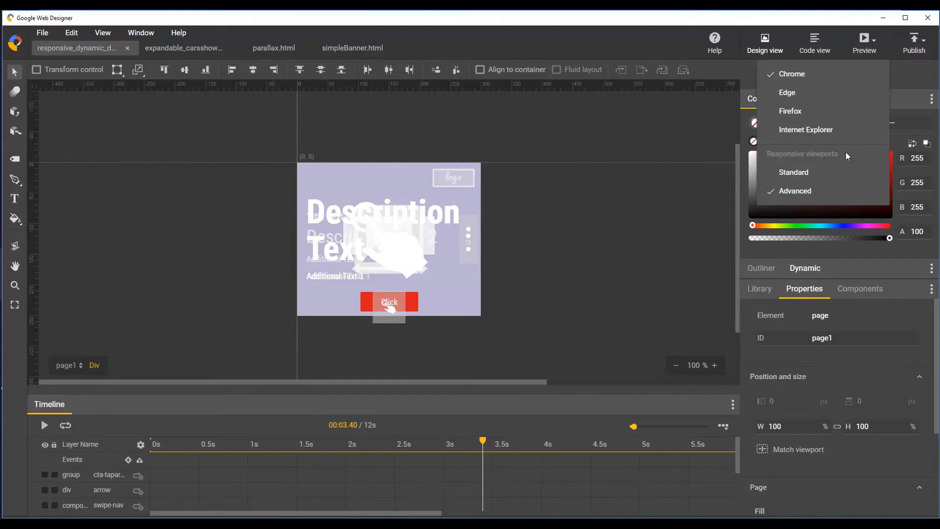
left_click(794, 172)
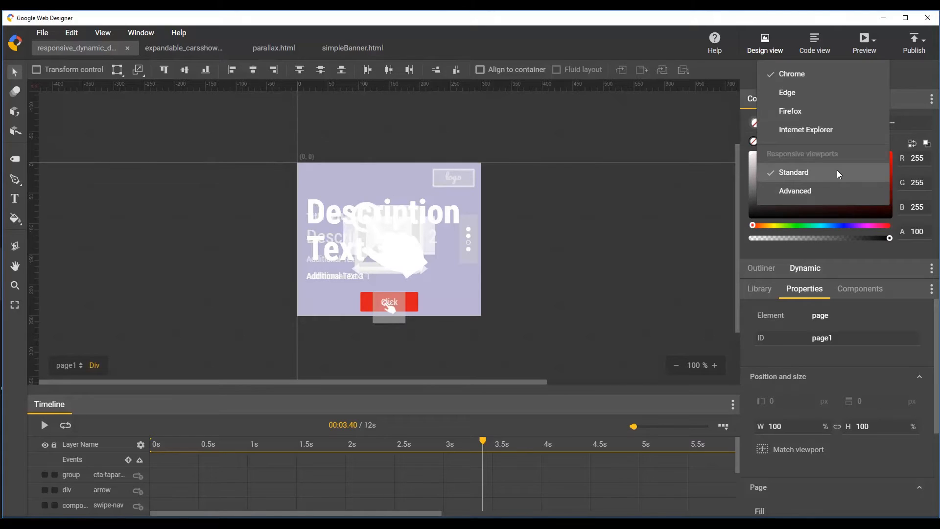
left_click(791, 74)
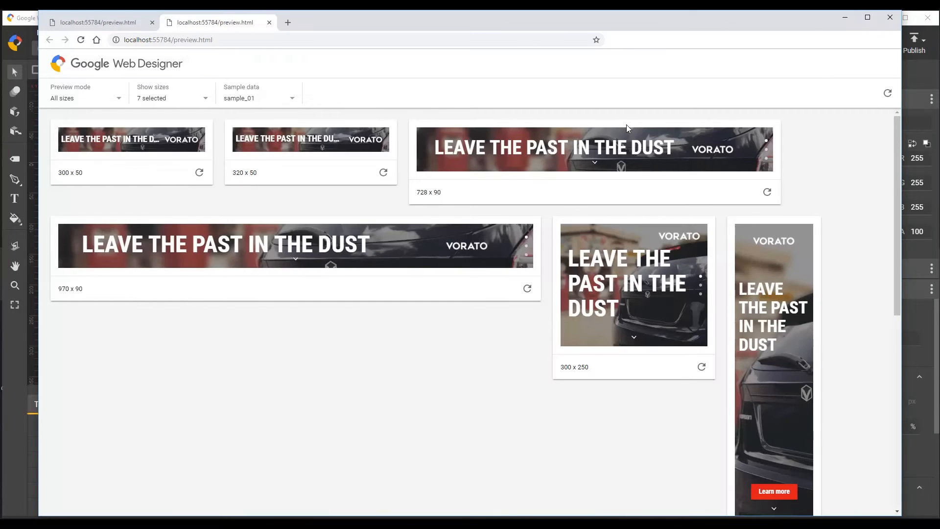
Set sample data to No sample data and reload all seven banner previews
left_click(170, 98)
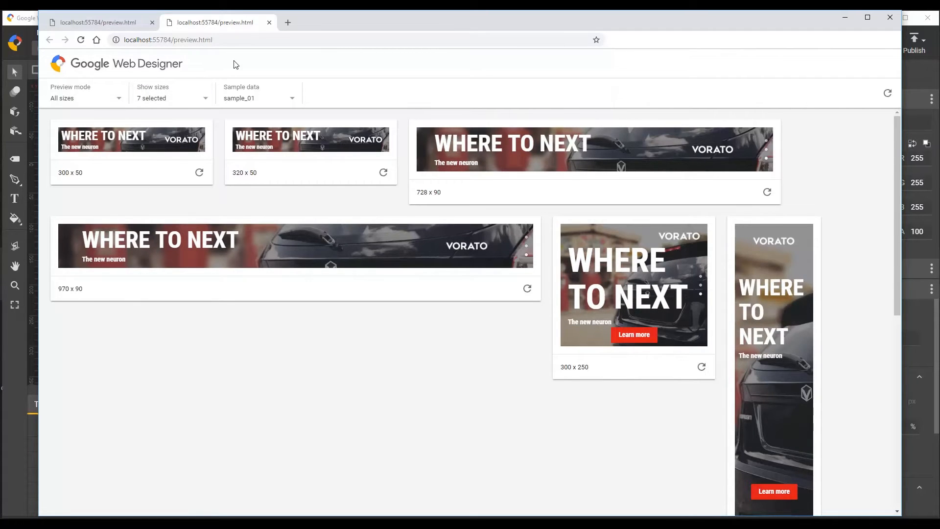
left_click(258, 98)
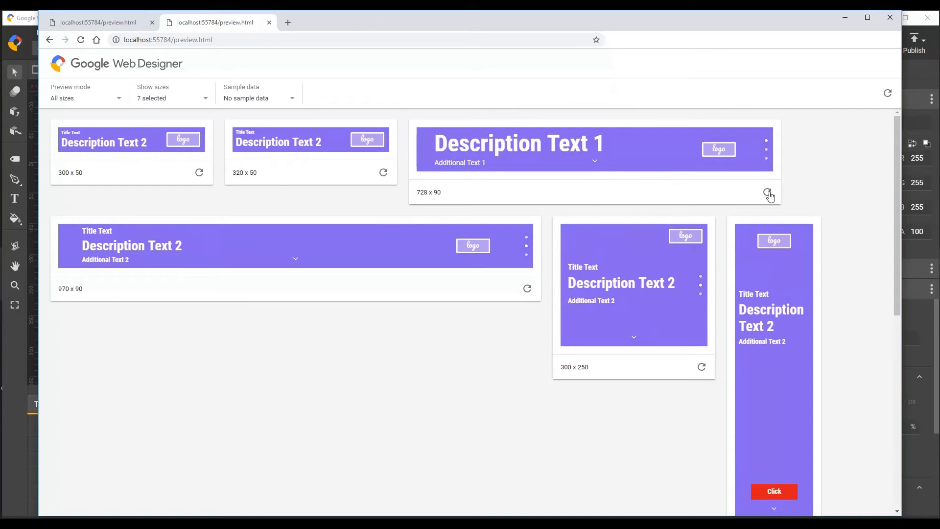
left_click(768, 193)
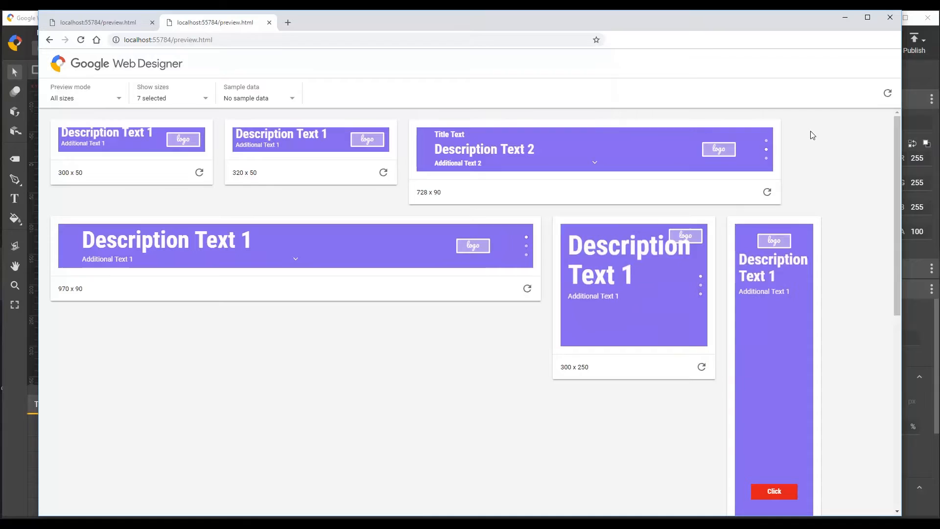
left_click(888, 94)
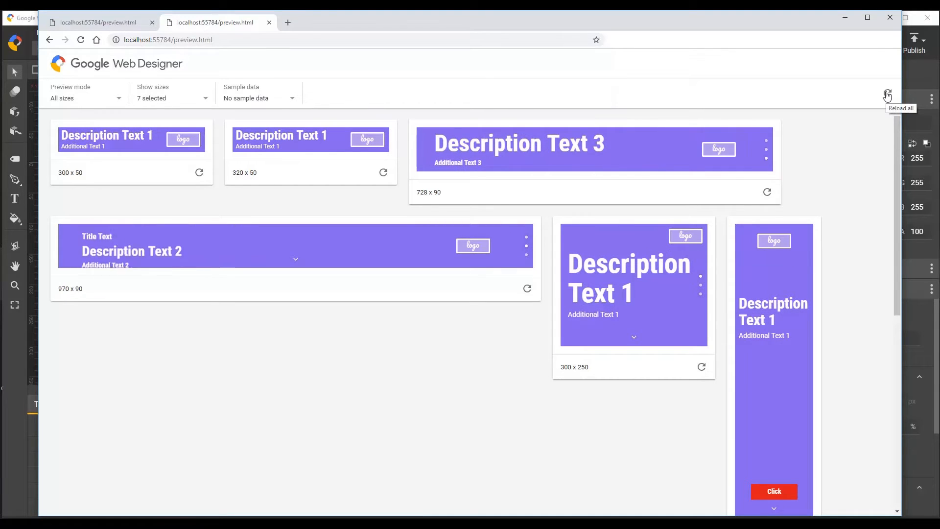
left_click(887, 96)
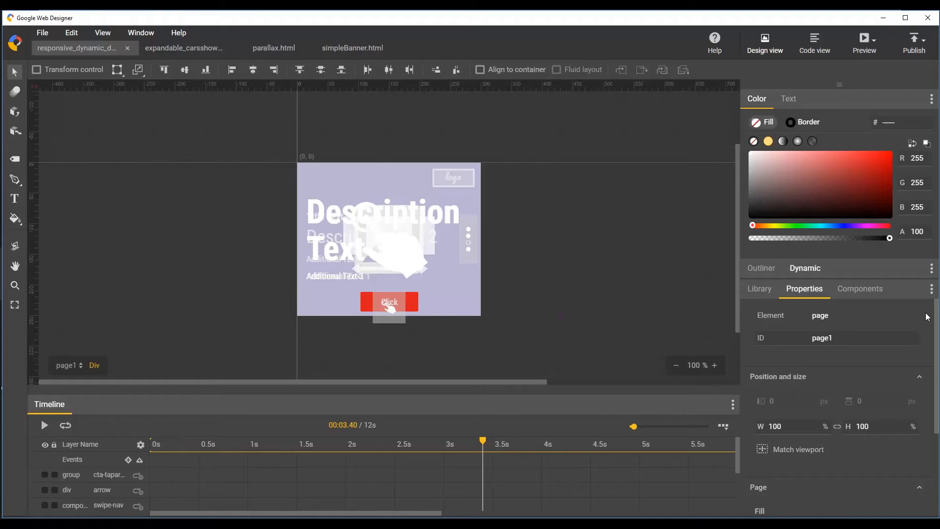
mouse_move(554, 331)
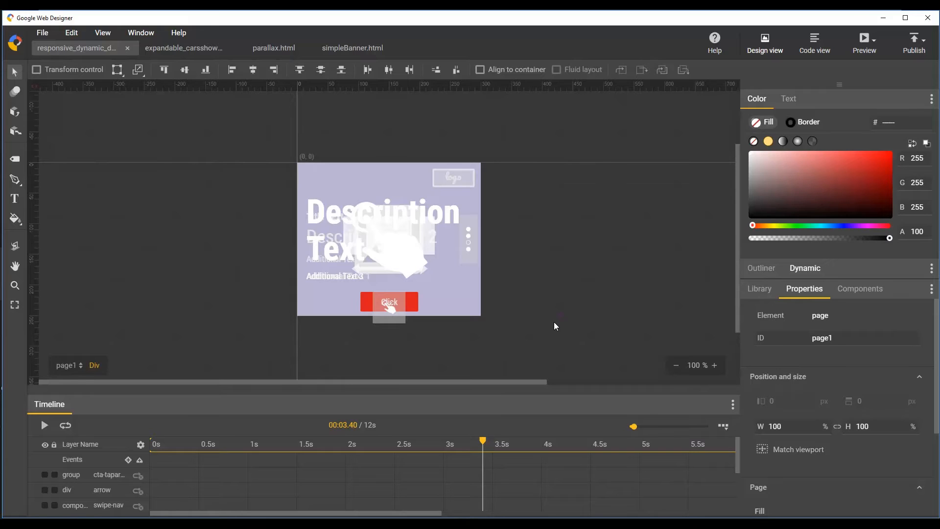
mouse_move(810, 121)
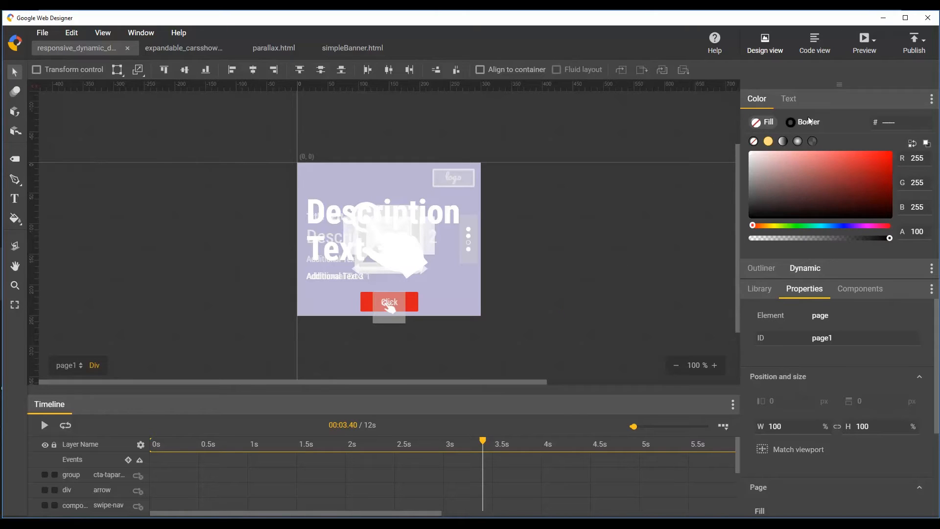
Relaunch the preview with sample_01 data at seven sizes and close the duplicate tab
left_click(865, 43)
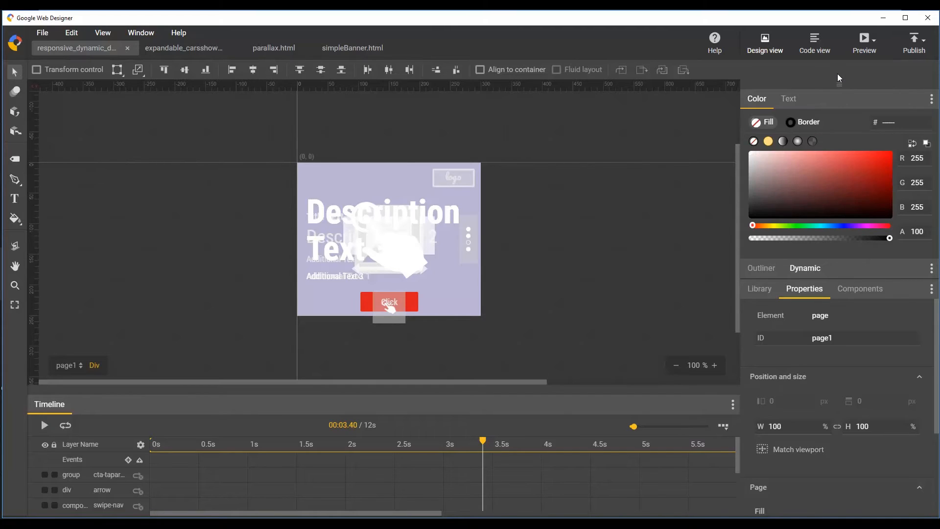
left_click(865, 39)
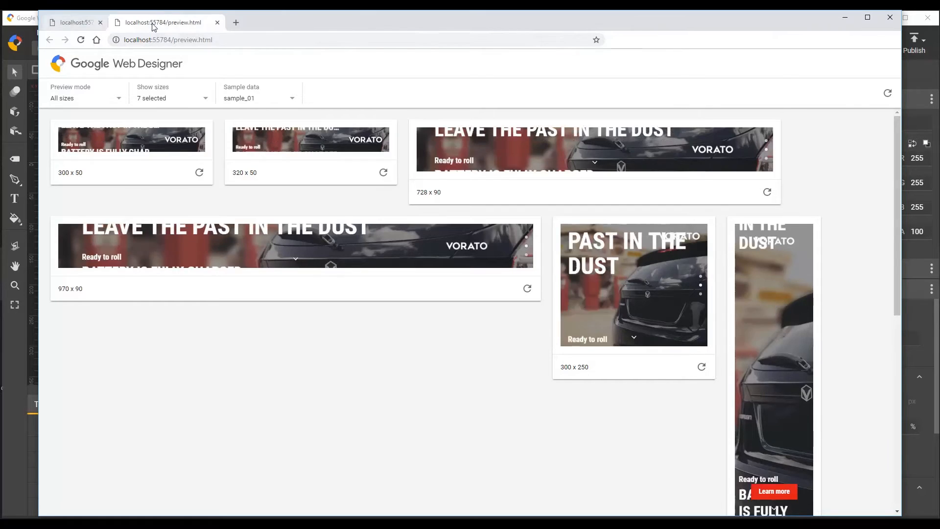
left_click(100, 22)
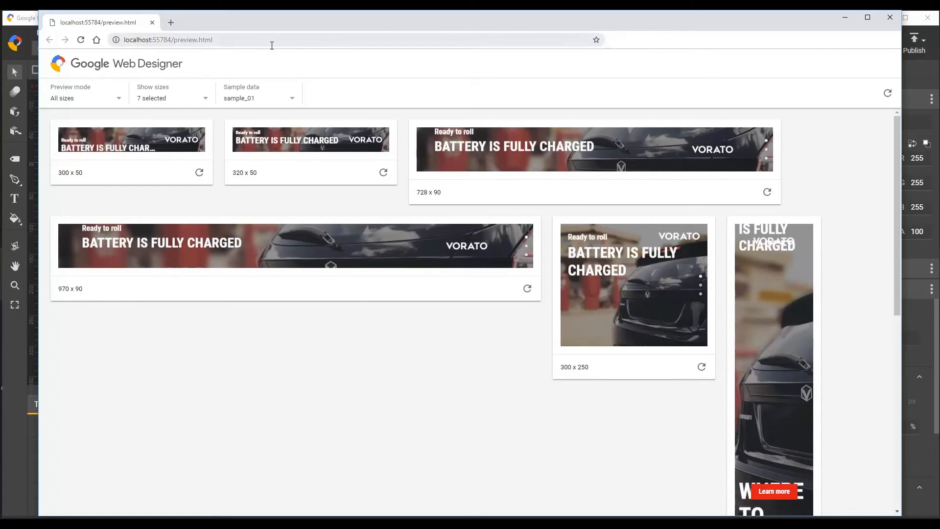
Switch the preview mode to Single size, showing one custom 820 × 212 banner
left_click(86, 98)
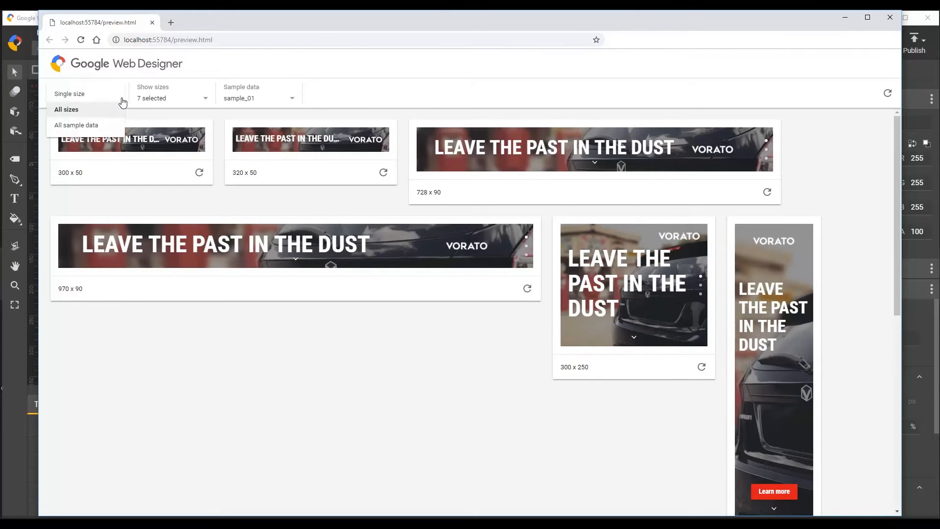
left_click(69, 94)
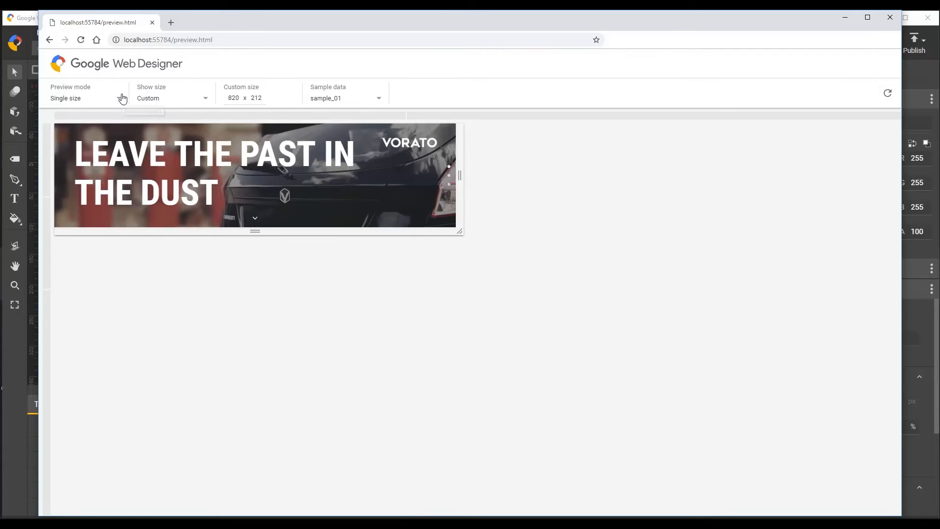
Pick the all-sample-data option from the preview mode list
left_click(84, 98)
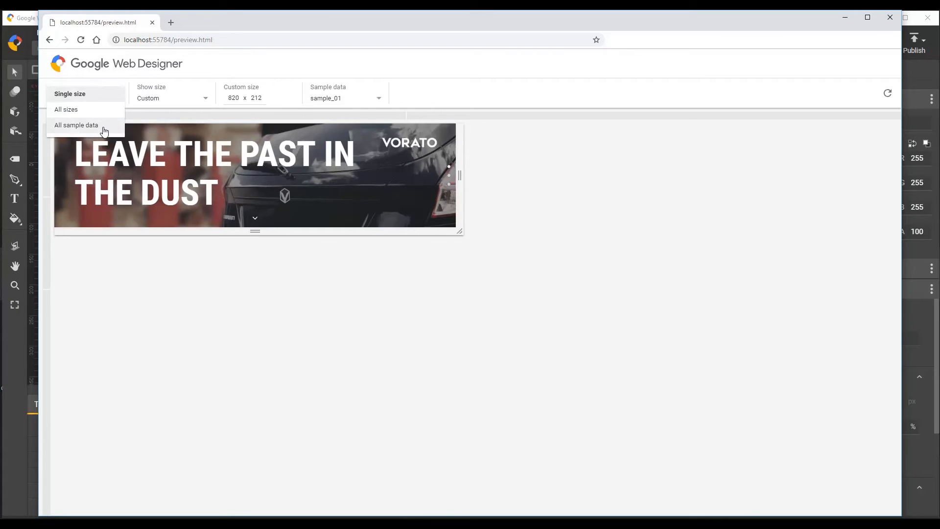
left_click(76, 124)
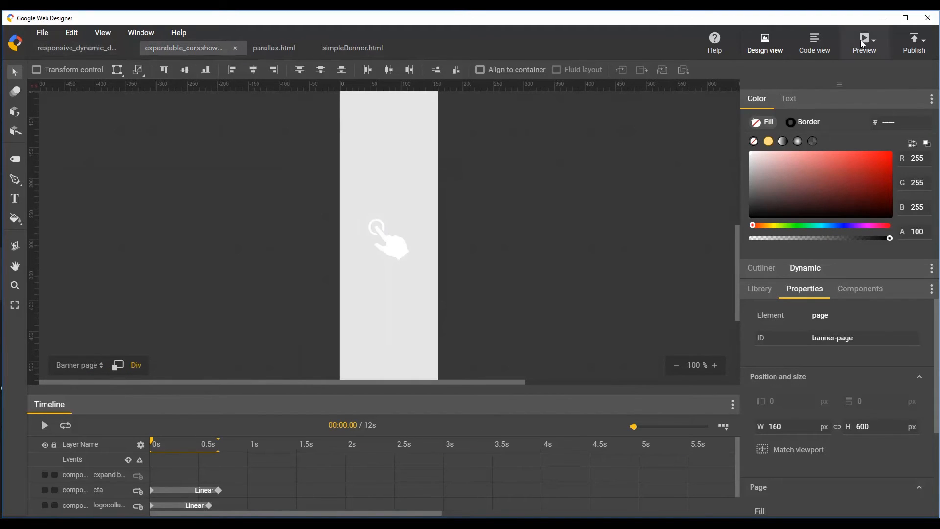
Preview the expandable banner in Mobile mode, rotate it and back, and resize to 232 × 667
left_click(864, 39)
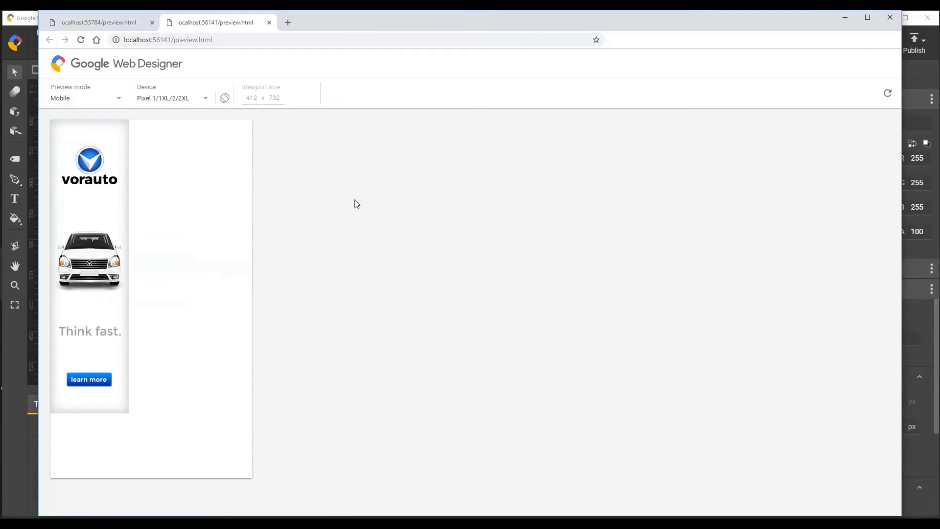
left_click(88, 379)
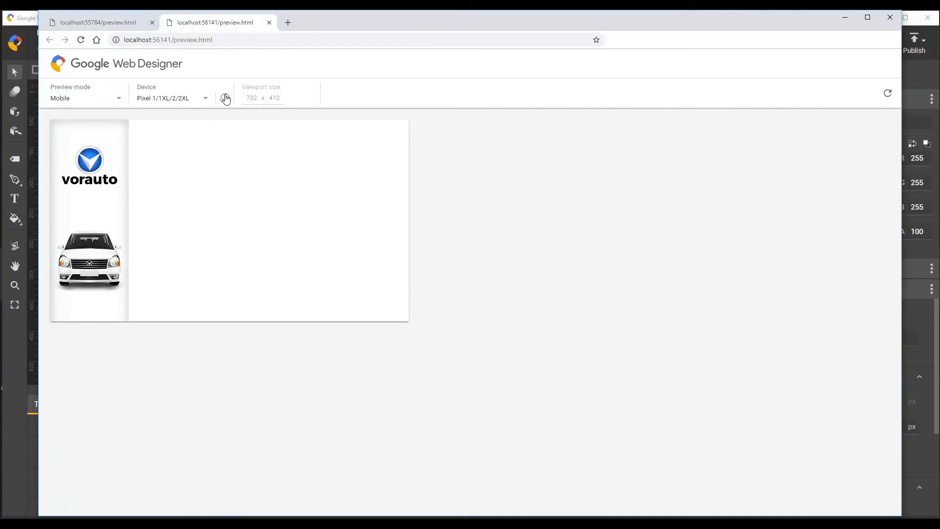
left_click(226, 99)
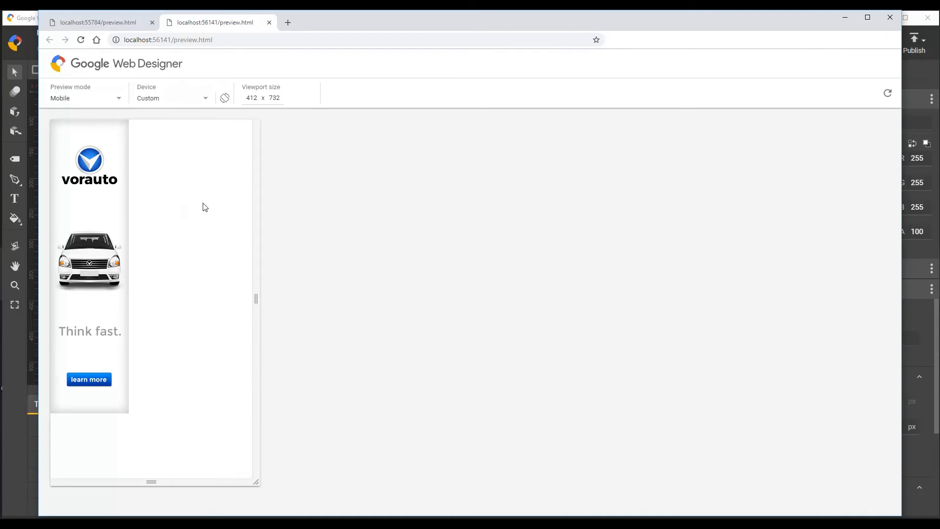
left_click_drag(256, 299, 163, 291)
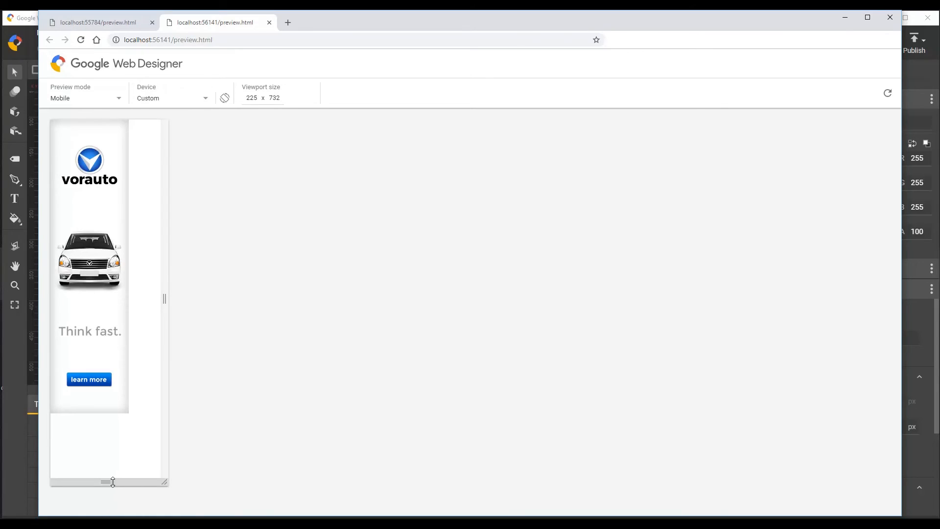
left_click_drag(112, 481, 112, 448)
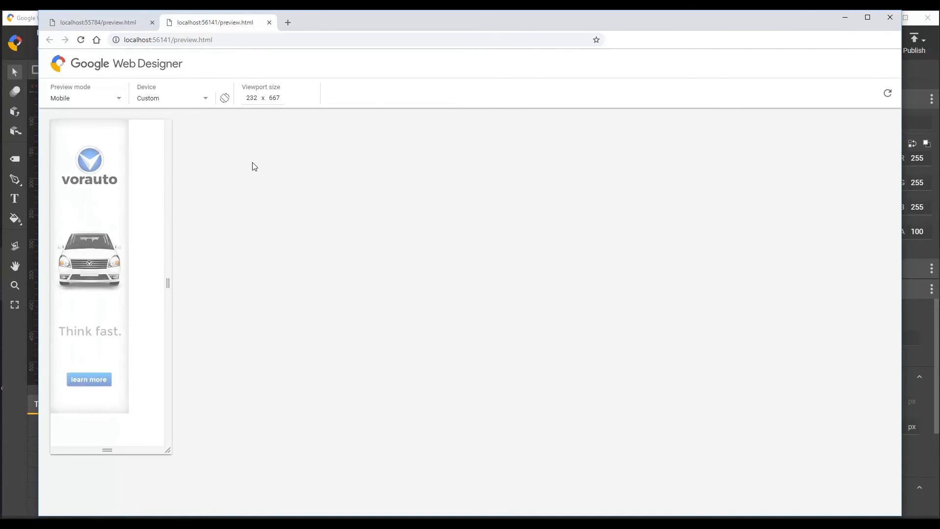
Switch the expandable banner preview from Mobile to Desktop mode
left_click(85, 98)
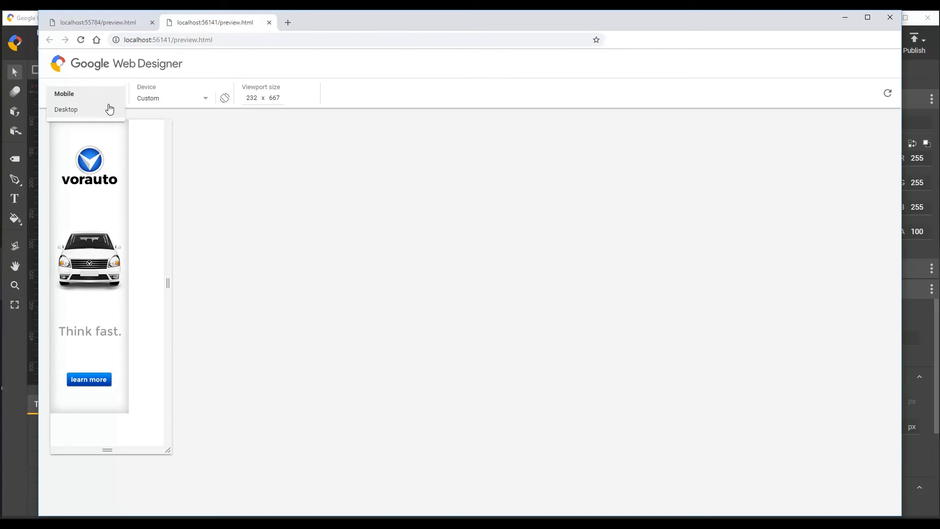
left_click(67, 109)
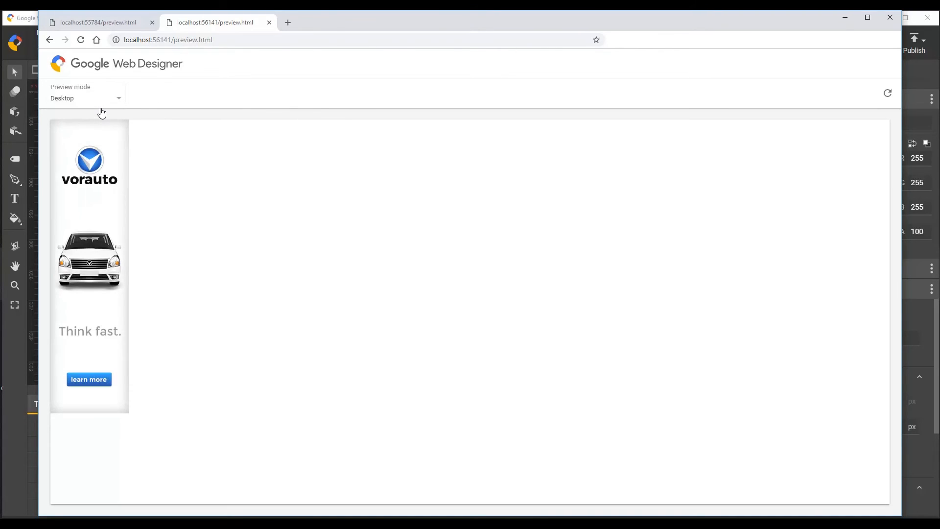
mouse_move(207, 122)
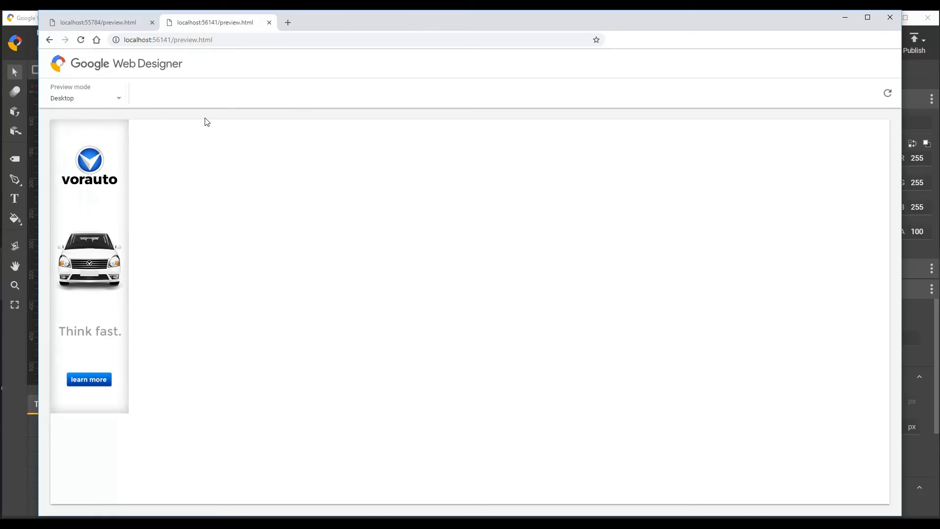
mouse_move(156, 102)
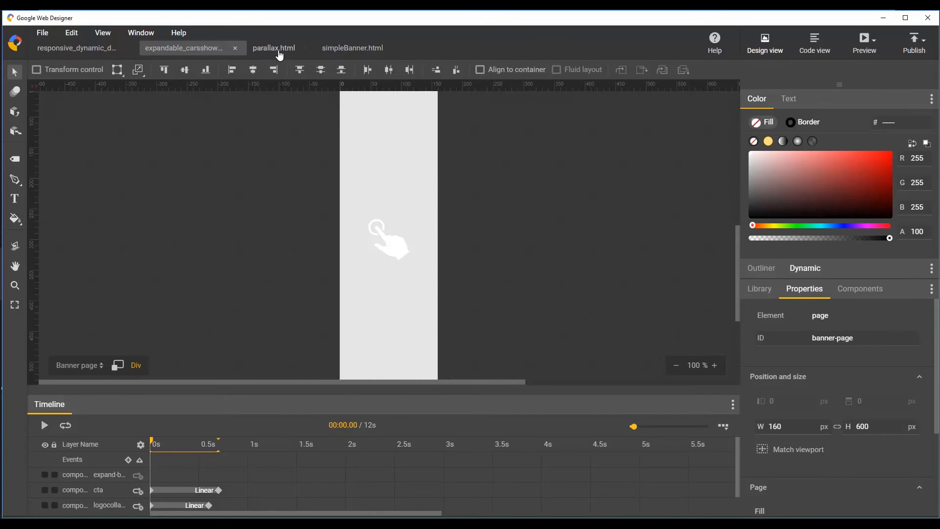
Preview the parallax banner in the browser and scroll through its parallax effect
left_click(274, 48)
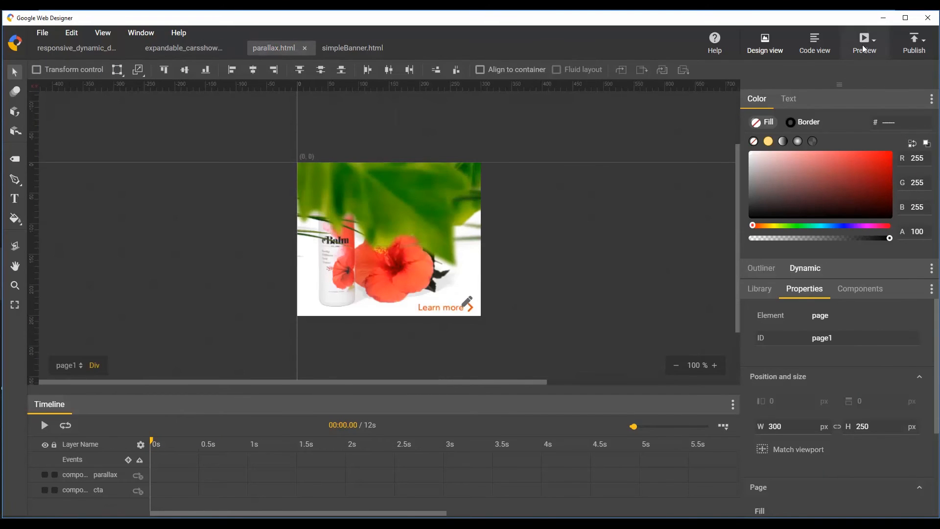
left_click(862, 40)
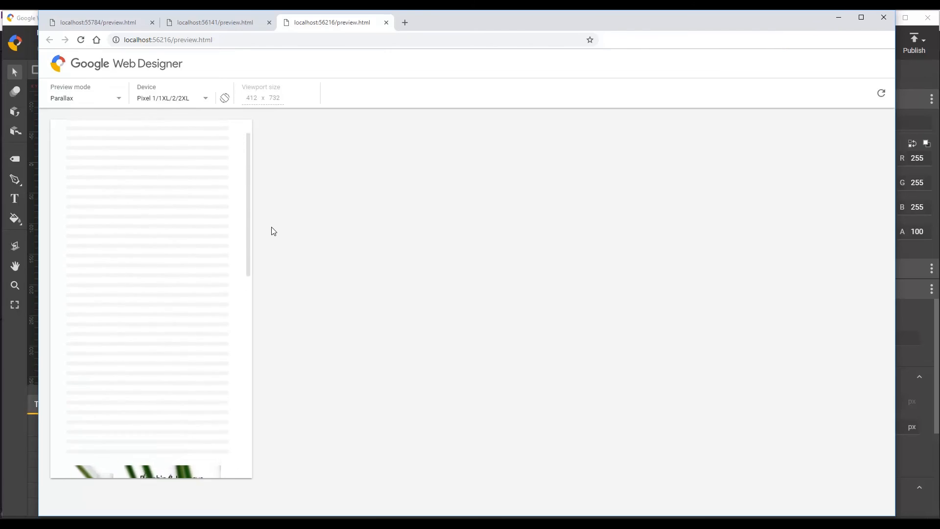
scroll("down", 3)
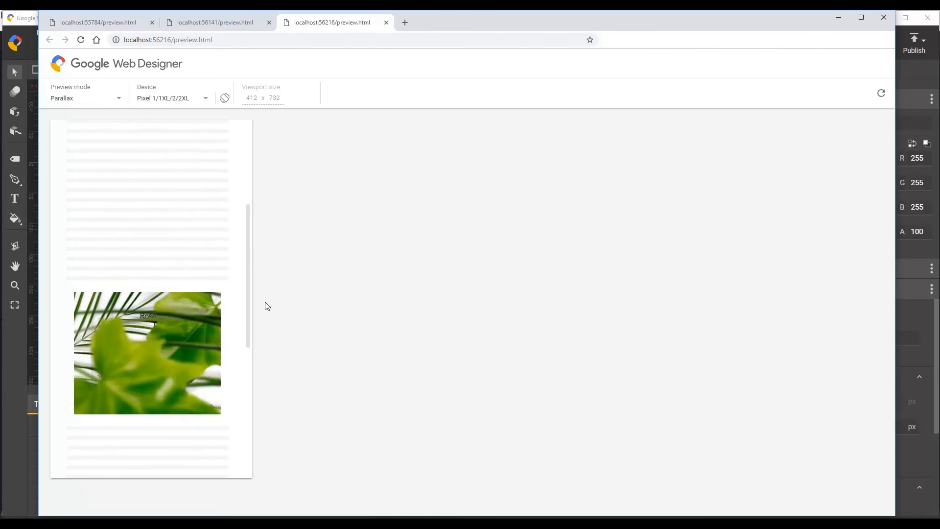
Choose a preview device, then bring the simpleBanner.html document into the editor
left_click(171, 98)
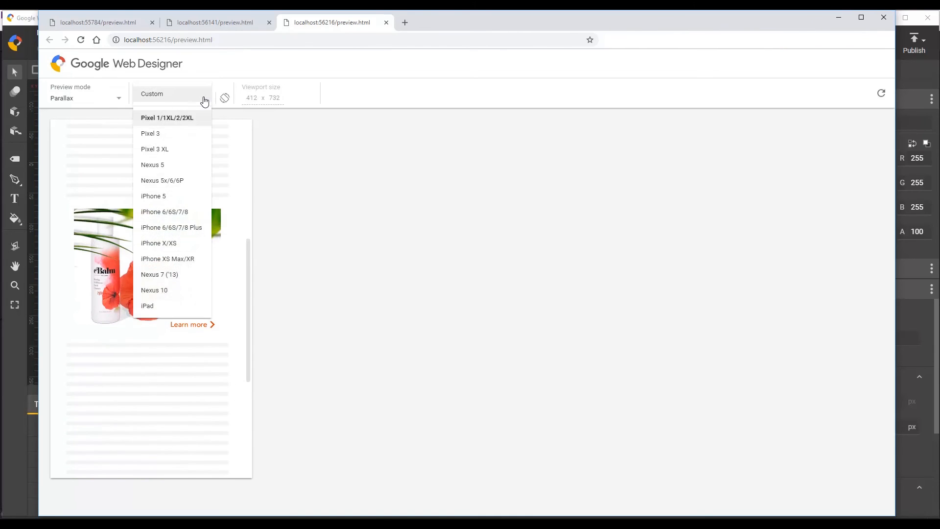
left_click(167, 118)
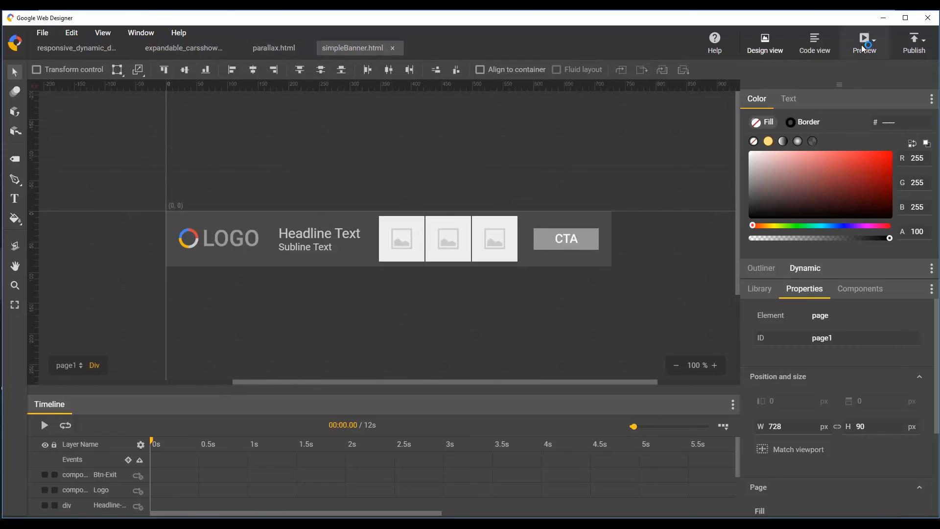
left_click(864, 38)
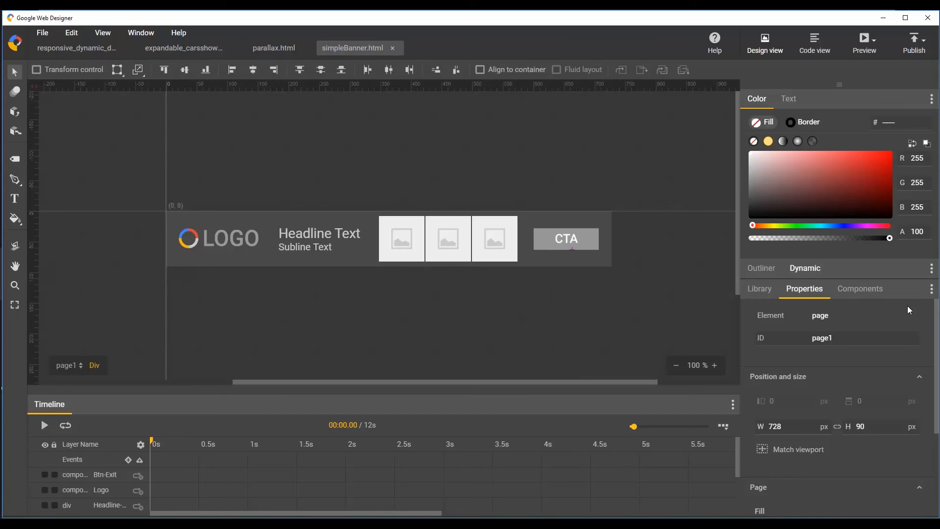
left_click(42, 32)
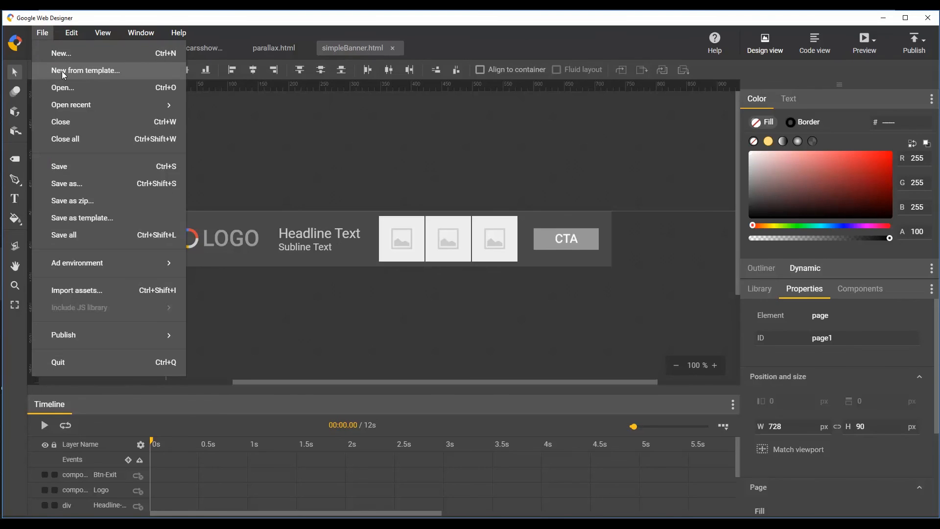
Preview the App Install Slide layout from the template gallery with ten sample feeds
left_click(85, 70)
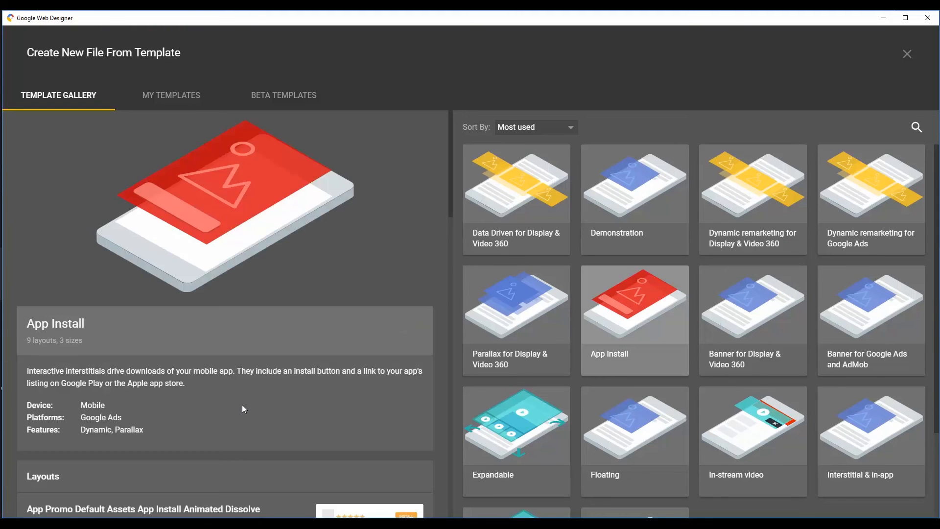
scroll("down", 3)
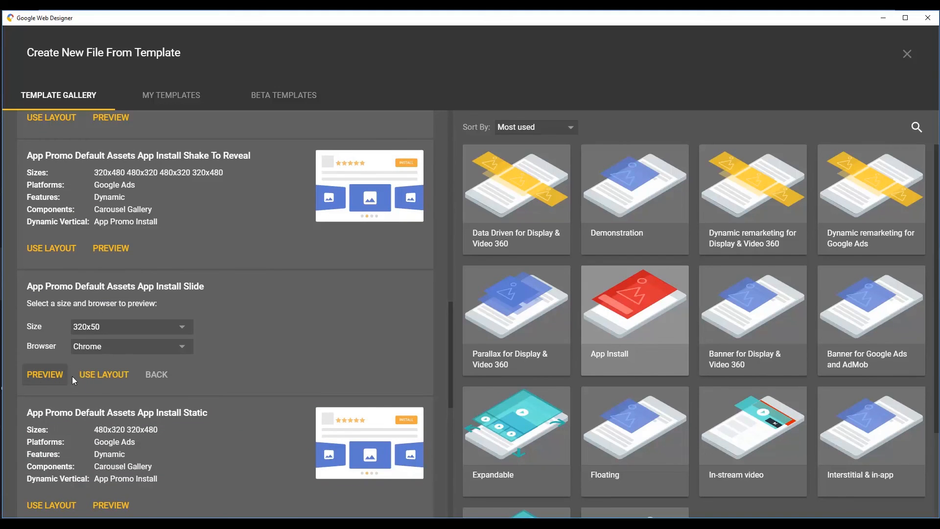
left_click(45, 375)
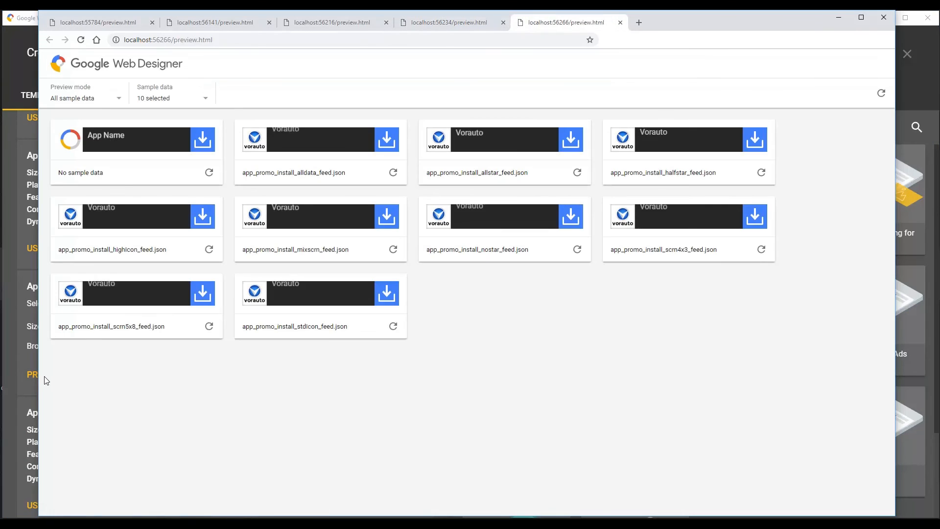